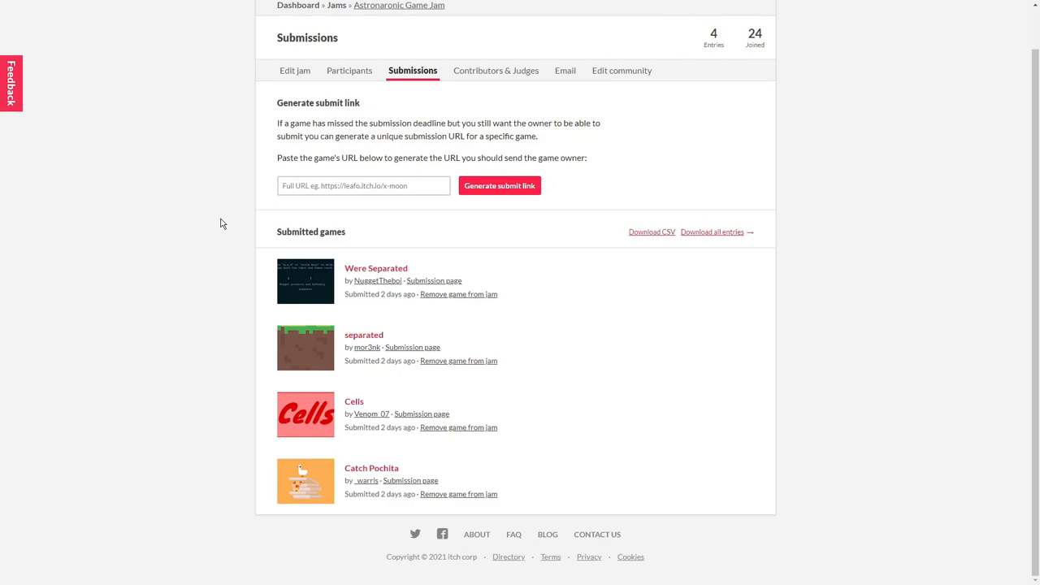
{"action": "mouse_move", "coordinate": [309, 295]}
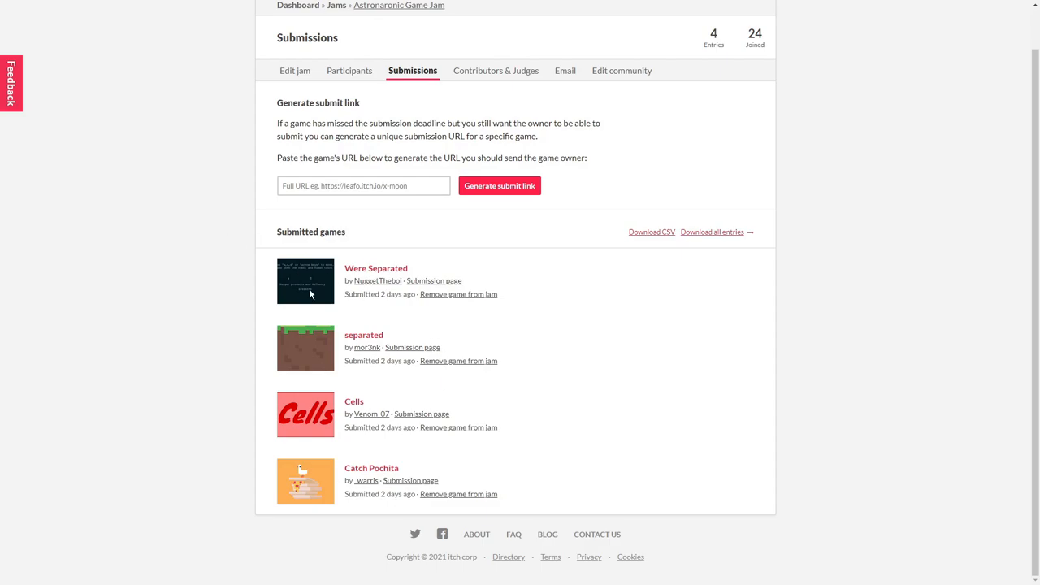
{"action": "mouse_move", "coordinate": [228, 377]}
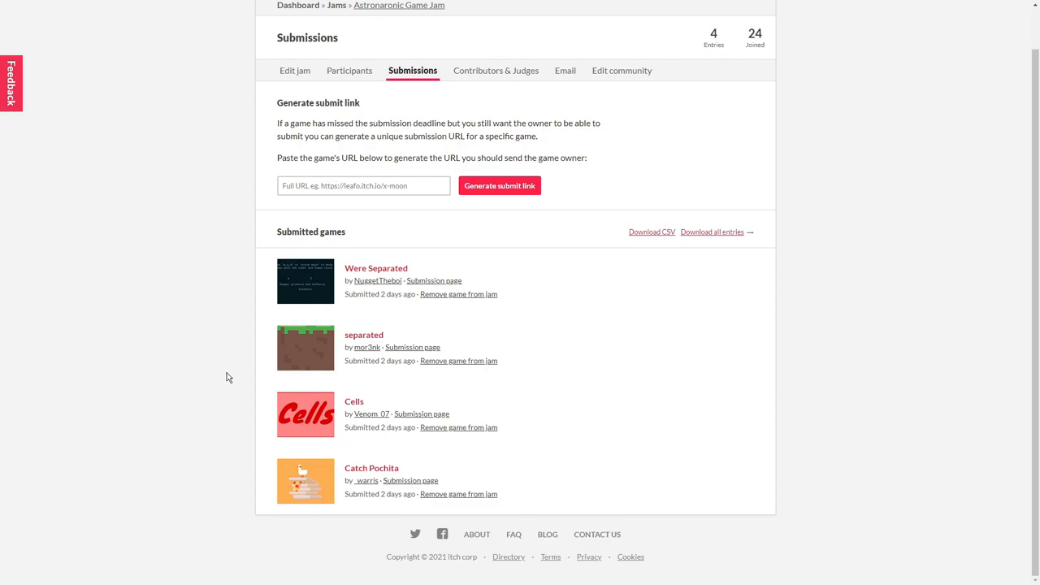
{"action": "mouse_move", "coordinate": [352, 223]}
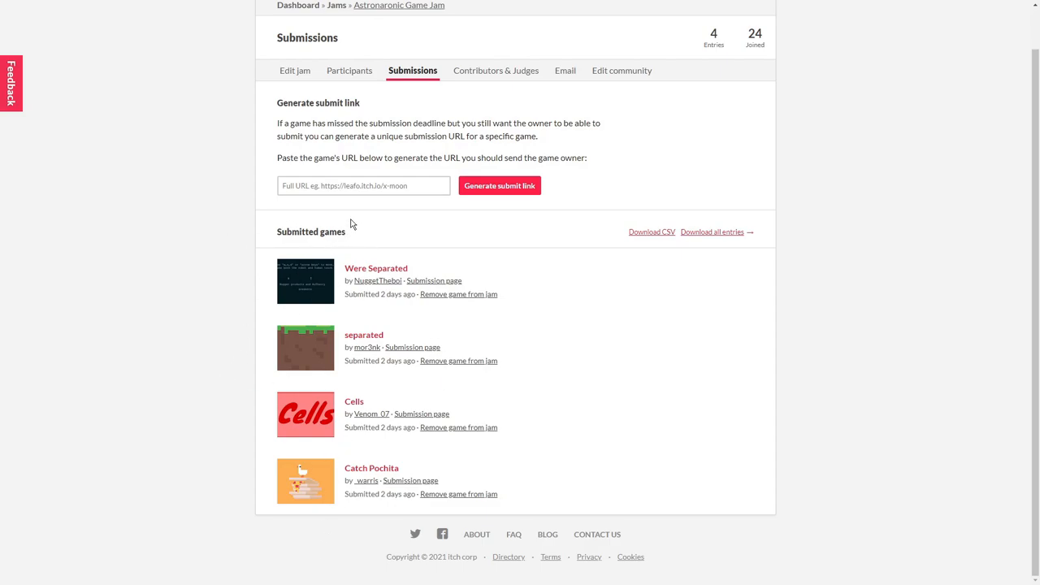
{"action": "mouse_move", "coordinate": [375, 272]}
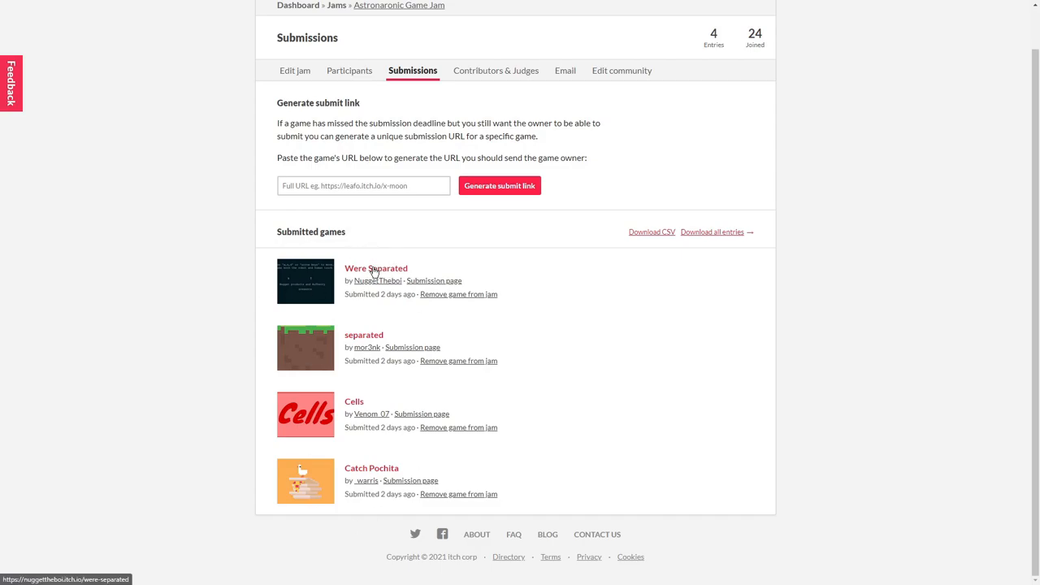
Launch Were Separated and steer the character through the level with the arrow keys
{"action": "left_click", "coordinate": [377, 268]}
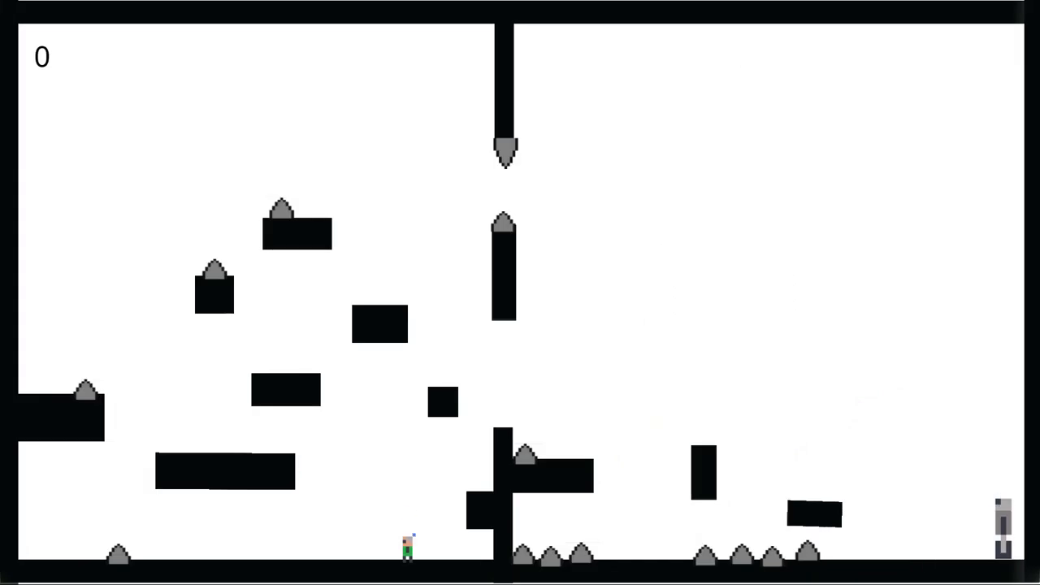
{"action": "key", "text": "Right"}
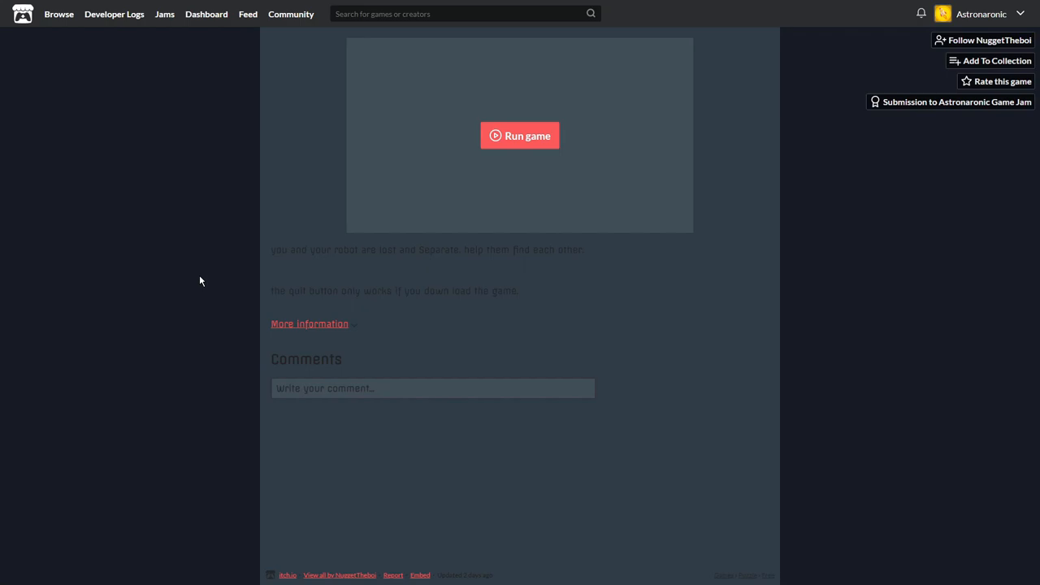
{"action": "mouse_move", "coordinate": [208, 338]}
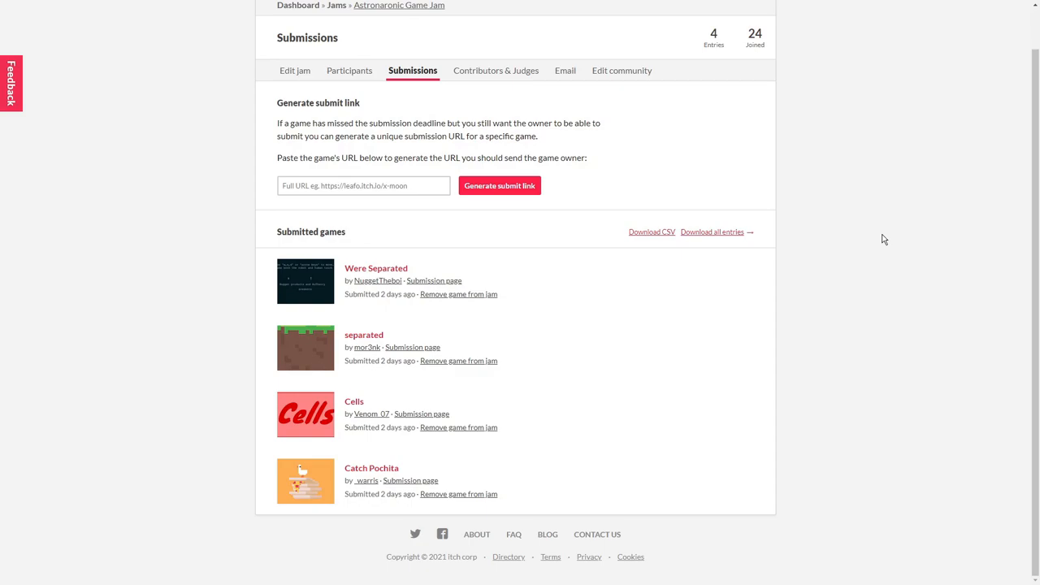
{"action": "mouse_move", "coordinate": [364, 341]}
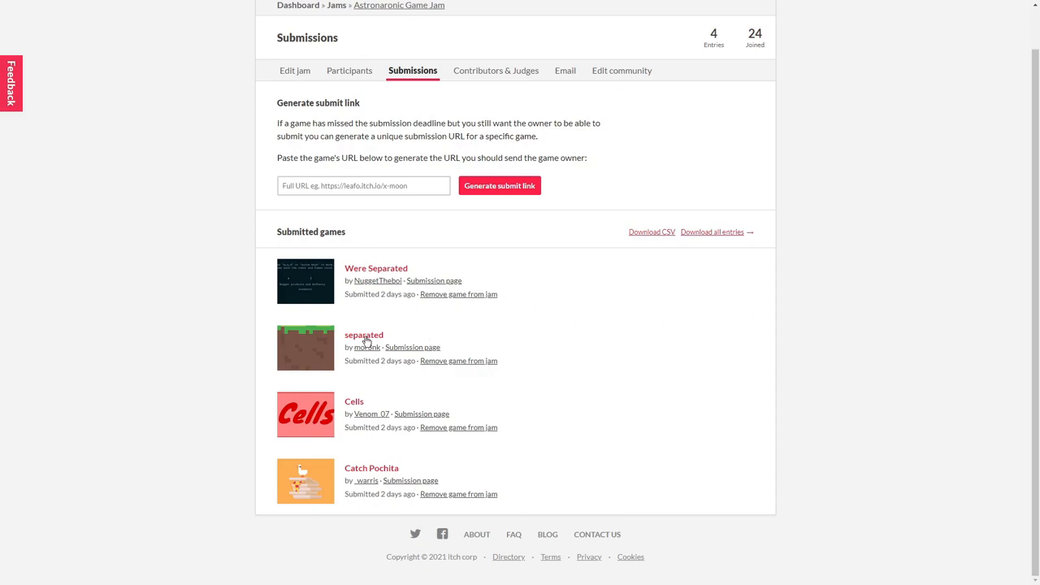
Open the 'separated' entry by mor3nk from the jam Submissions list
{"action": "left_click", "coordinate": [363, 334]}
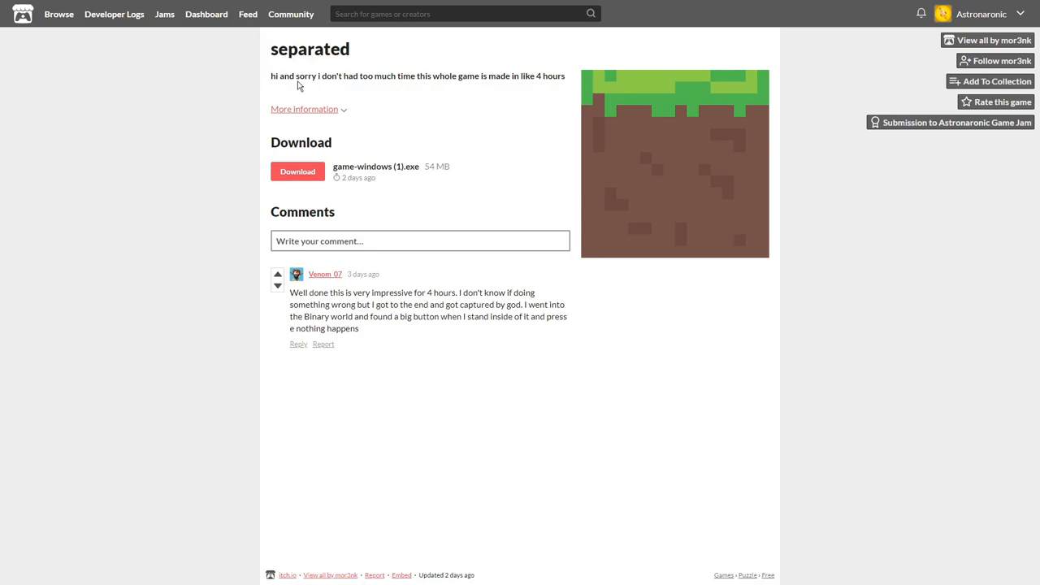
{"action": "mouse_move", "coordinate": [454, 129]}
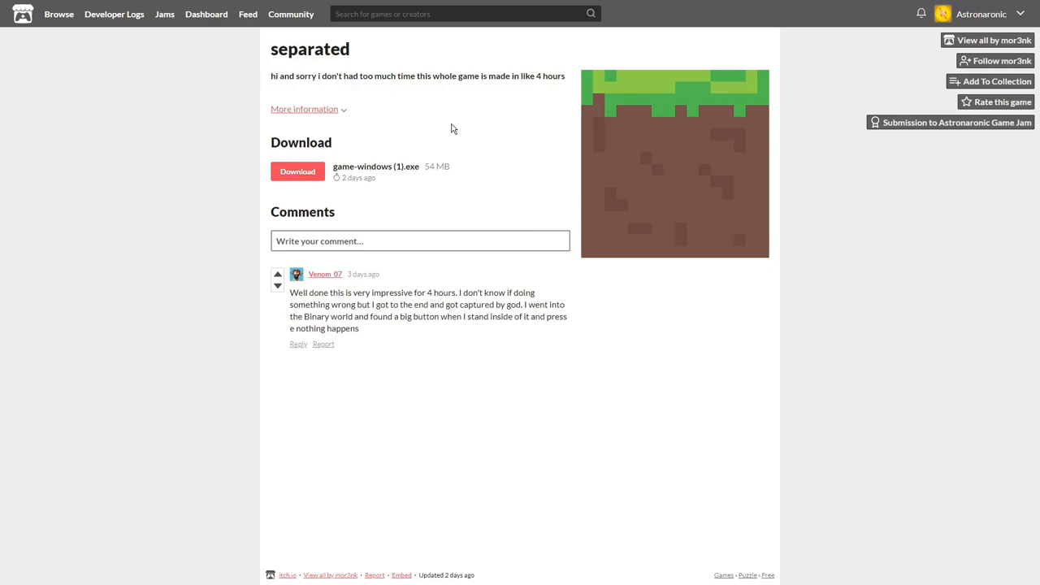
Launch the downloaded separated game, press PLAY, and click GO through each intro story screen
{"action": "left_click", "coordinate": [298, 171]}
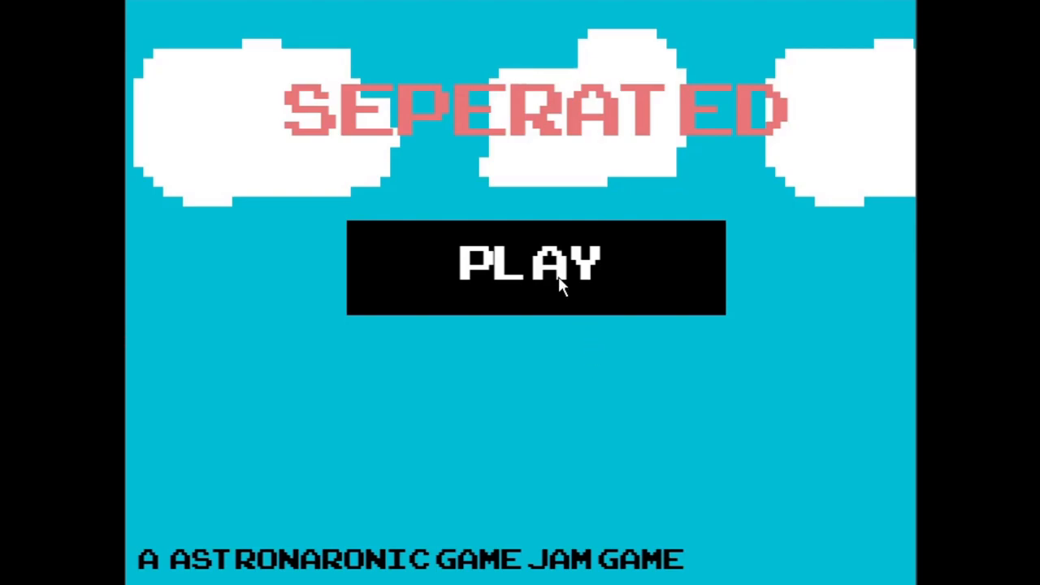
{"action": "left_click", "coordinate": [534, 268]}
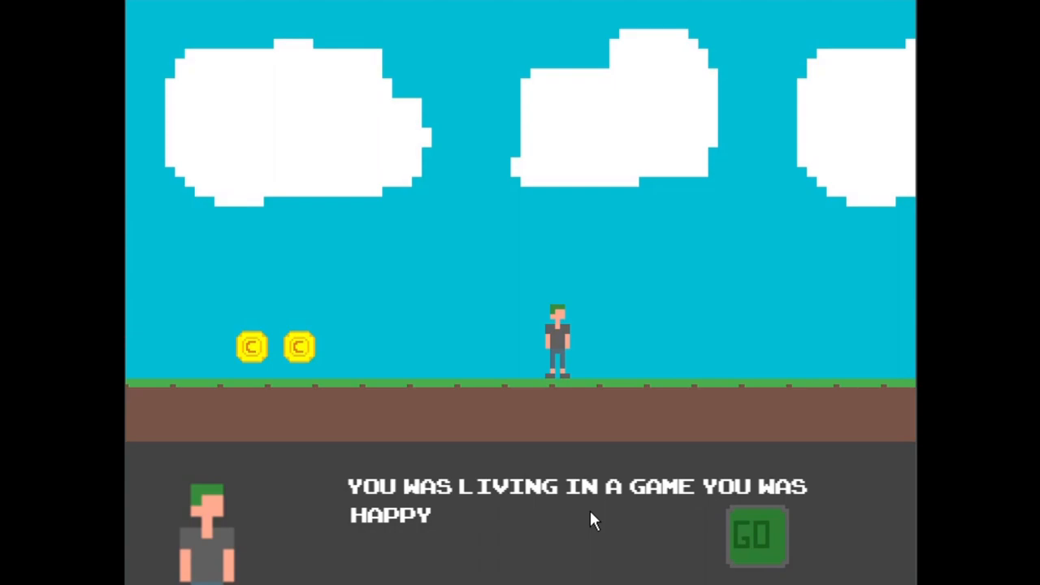
{"action": "left_click", "coordinate": [755, 535]}
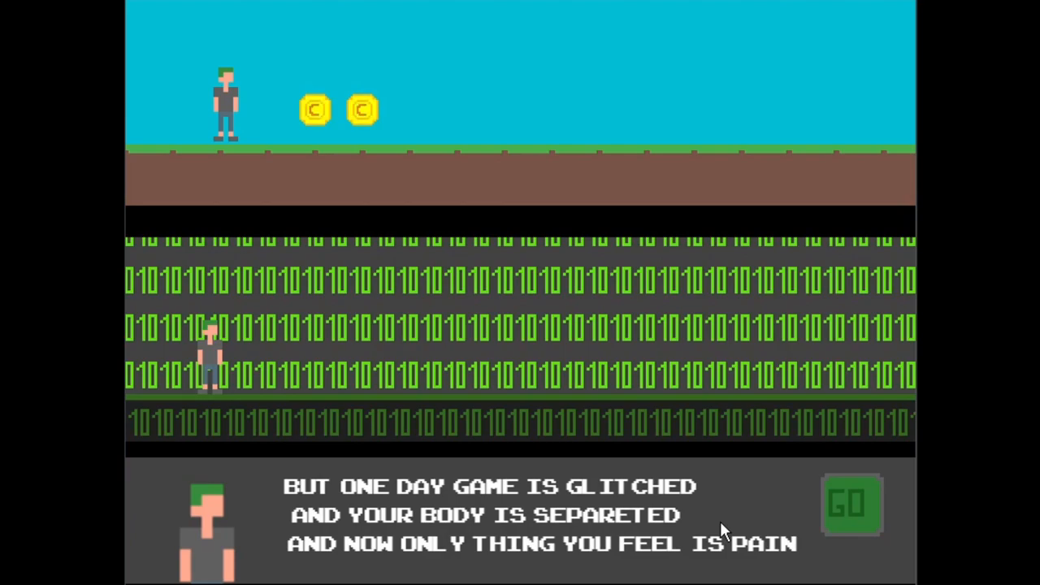
{"action": "mouse_move", "coordinate": [797, 518]}
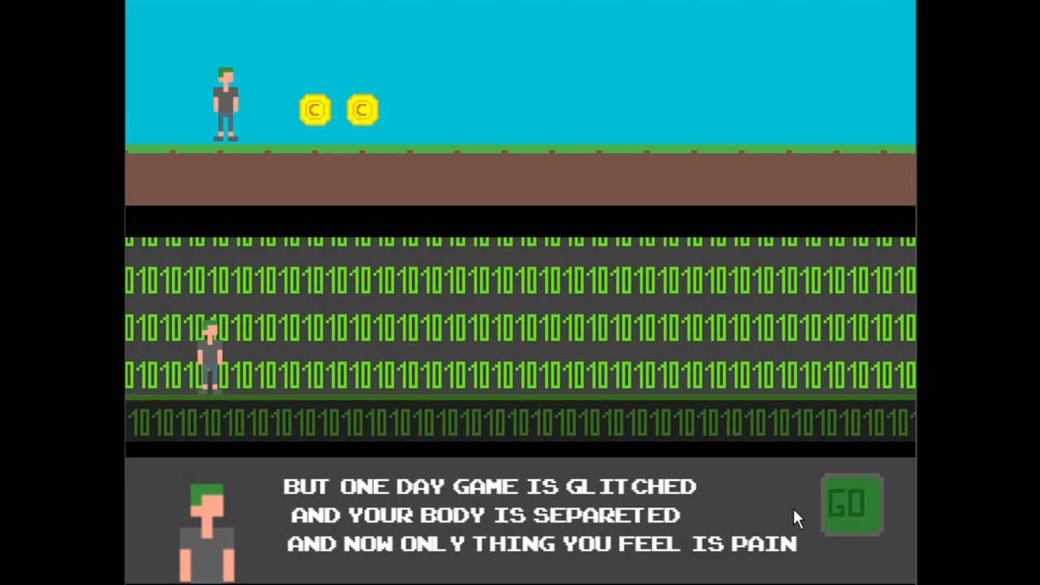
{"action": "left_click", "coordinate": [850, 504]}
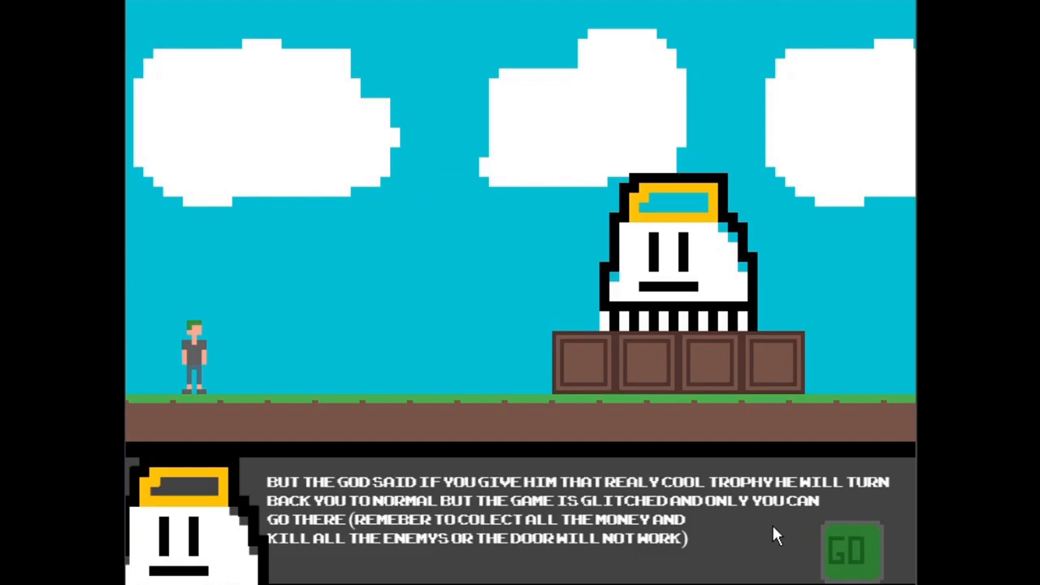
{"action": "mouse_move", "coordinate": [783, 536]}
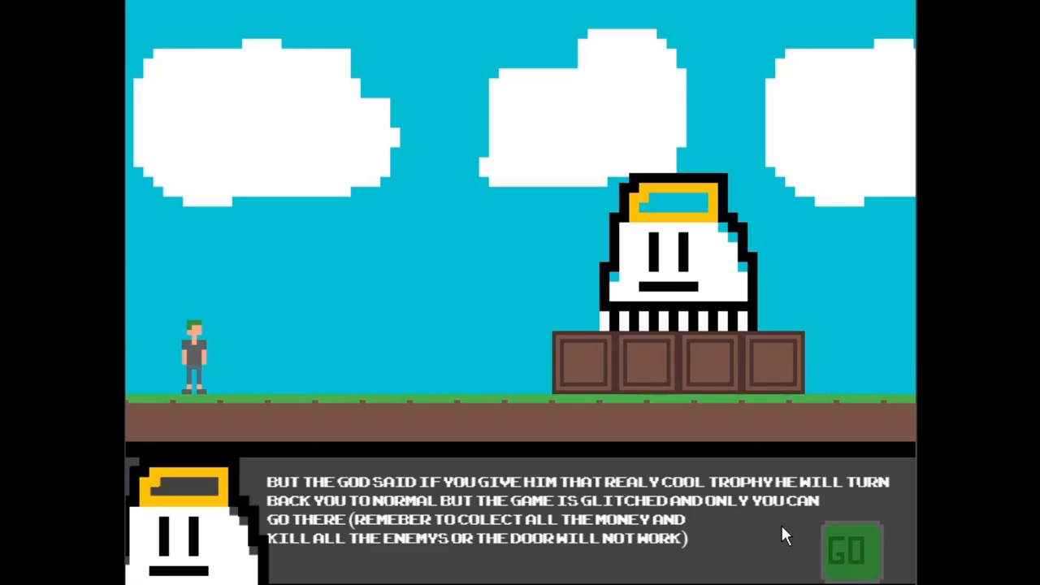
{"action": "left_click", "coordinate": [851, 553]}
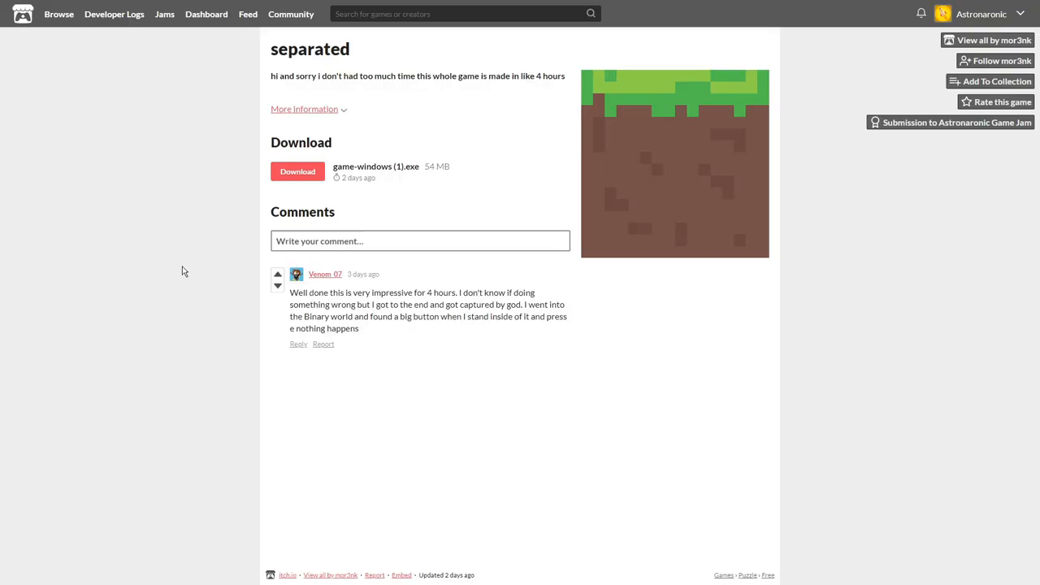
{"action": "mouse_move", "coordinate": [291, 293]}
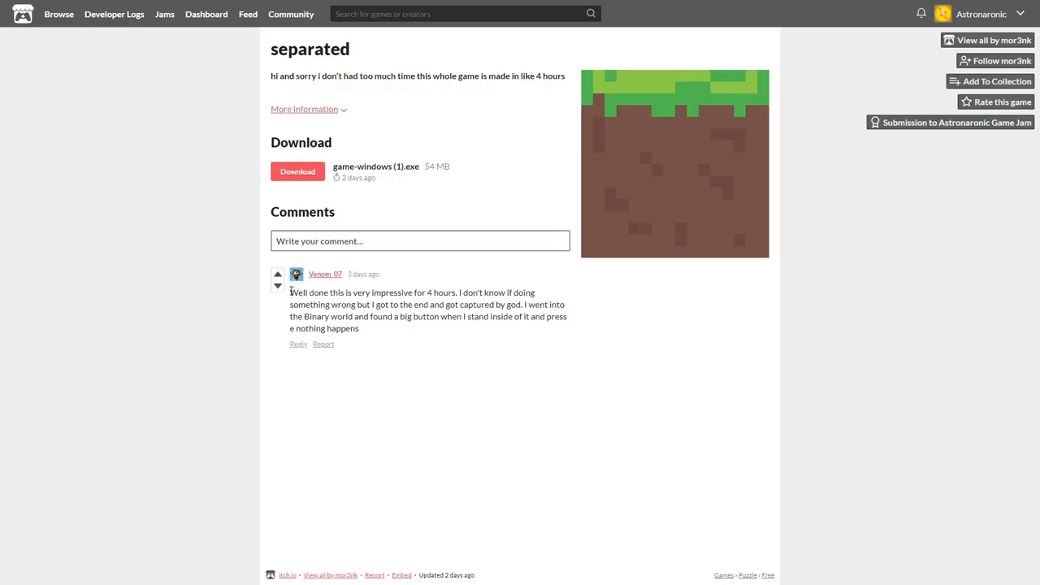
Drag across the separated game page near its binary world button comment
{"action": "left_click_drag", "start_coordinate": [290, 293], "coordinate": [526, 303]}
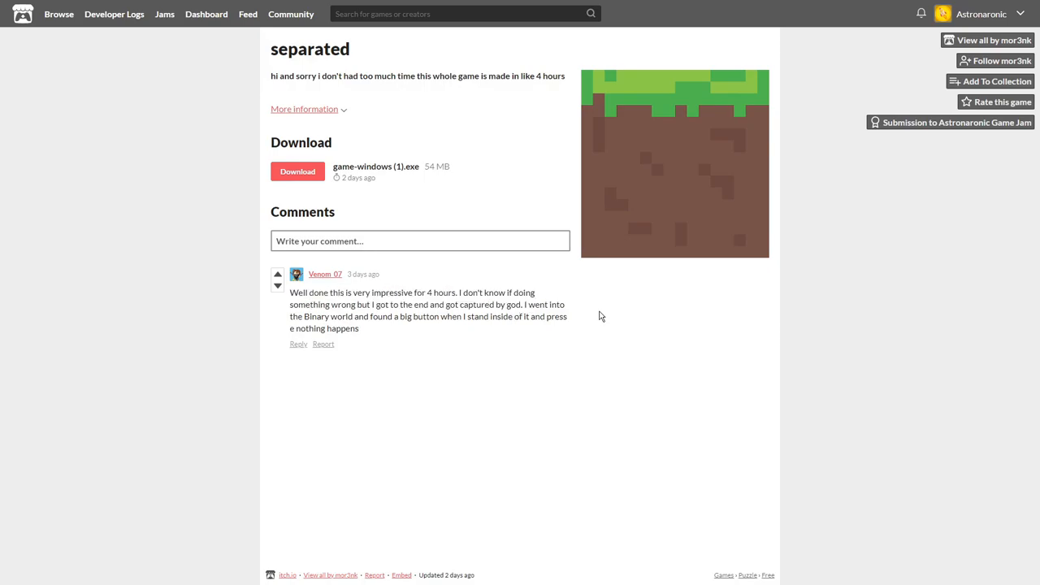
{"action": "mouse_move", "coordinate": [540, 113]}
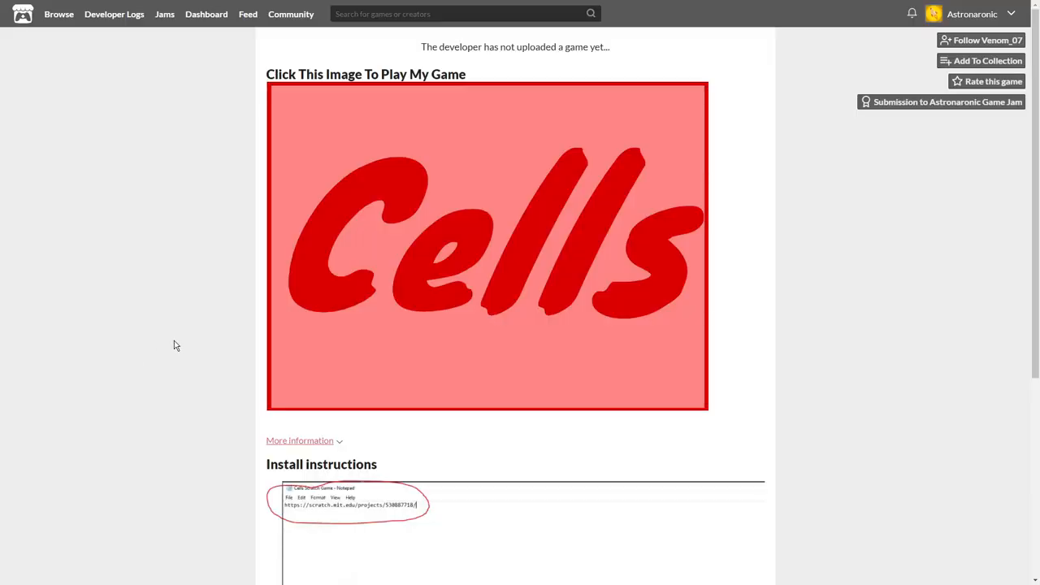
Scroll down the Cells Scratch project page through its Instructions and Notes and Credits
{"action": "scroll", "scroll_direction": "down", "scroll_amount": 3}
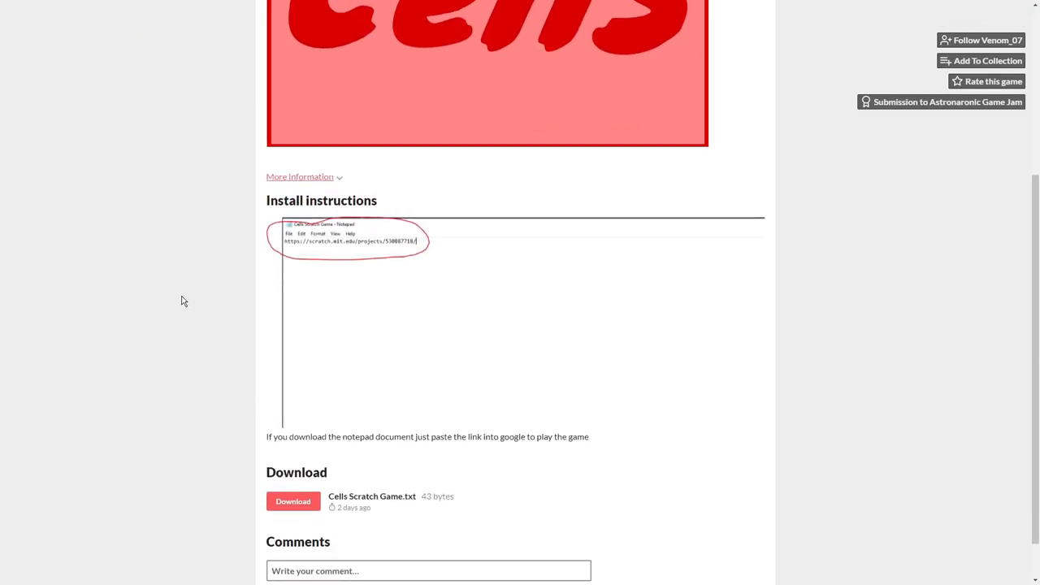
{"action": "scroll", "scroll_direction": "down", "scroll_amount": 3}
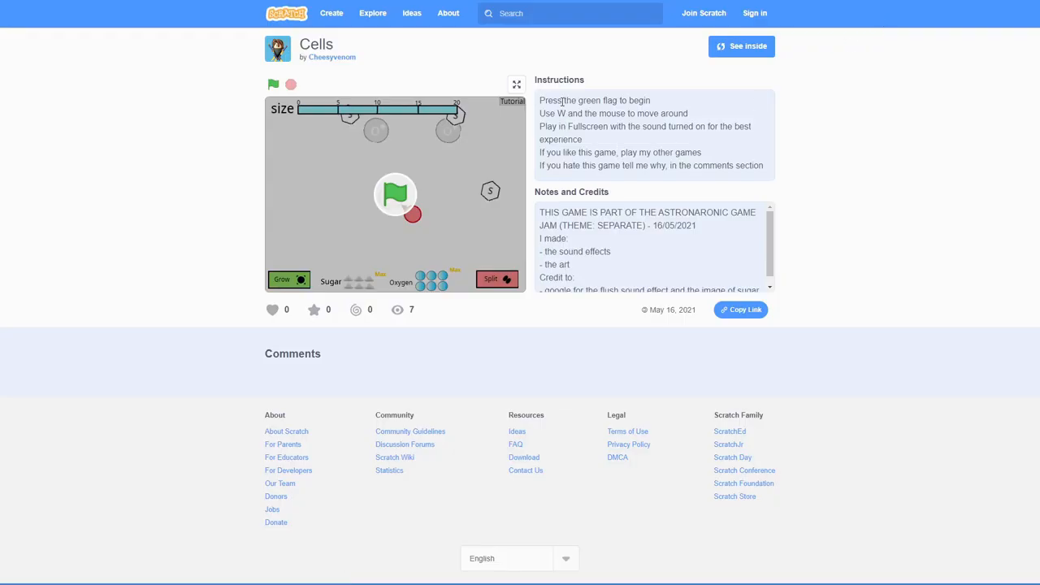
{"action": "mouse_move", "coordinate": [593, 102]}
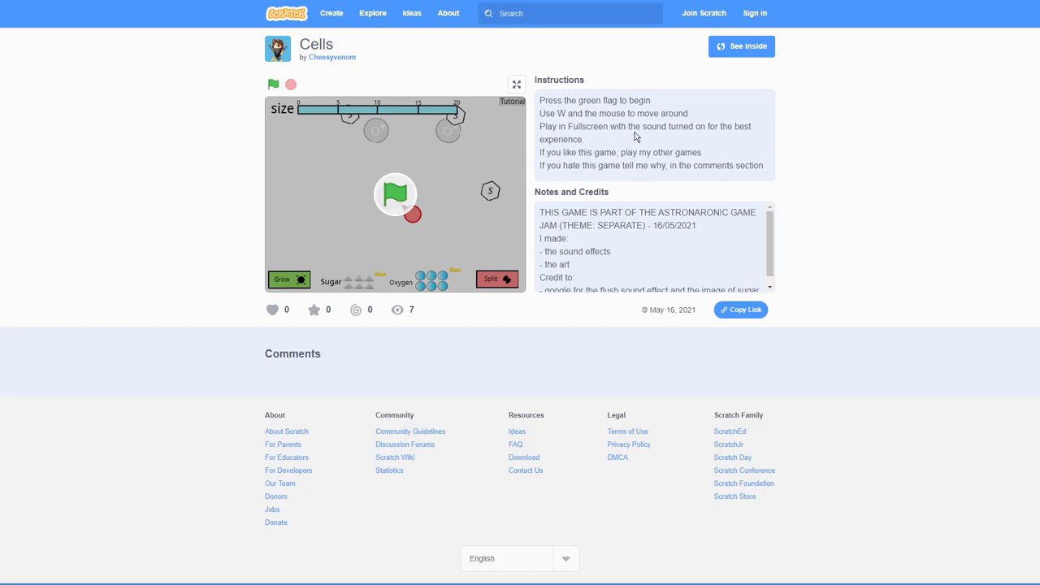
{"action": "mouse_move", "coordinate": [607, 145]}
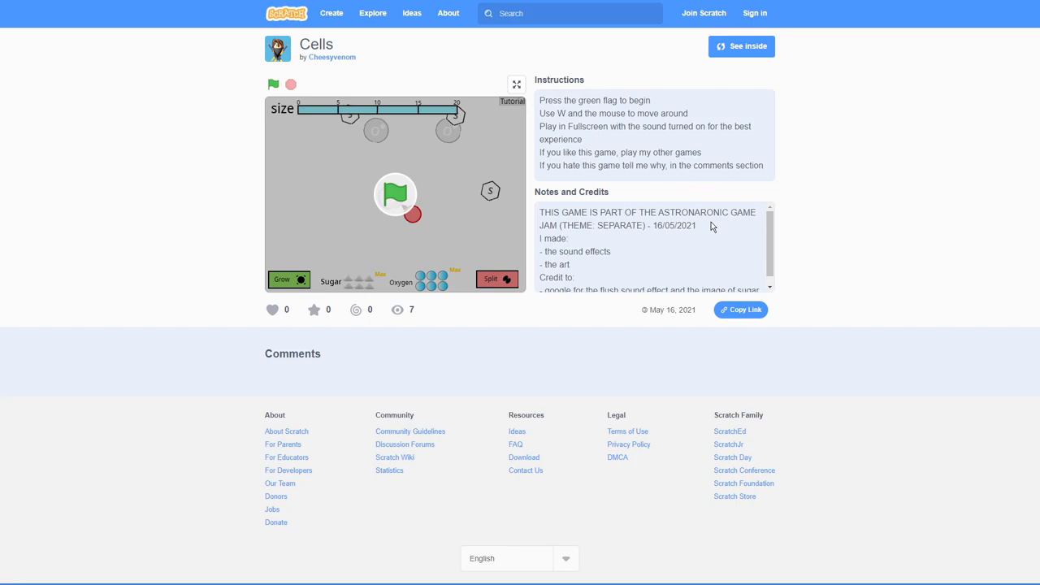
{"action": "scroll", "scroll_direction": "down", "scroll_amount": 3}
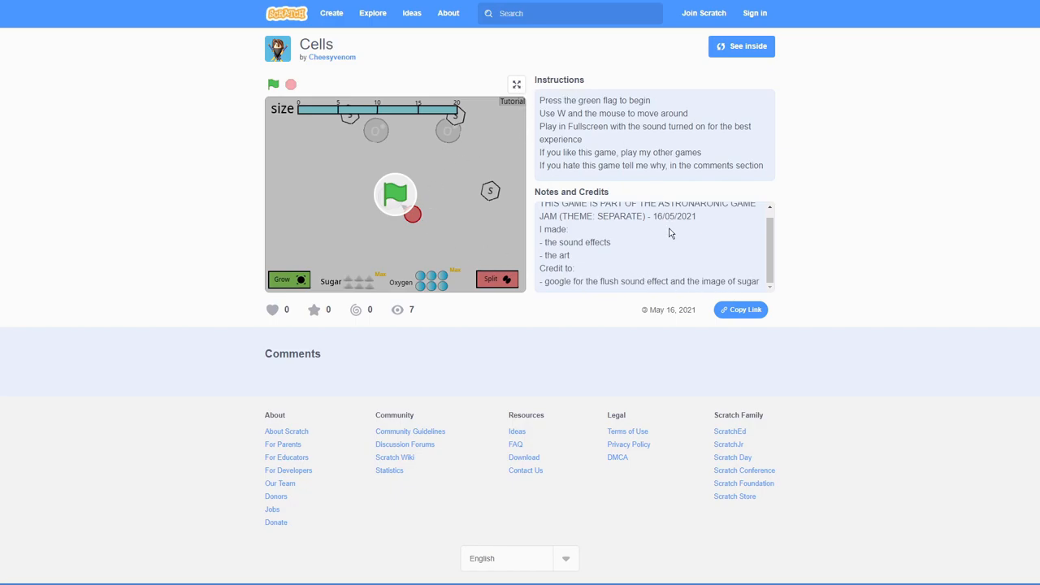
Start Cells on the fullscreen stage and click through its red intro animation
{"action": "left_click", "coordinate": [516, 83]}
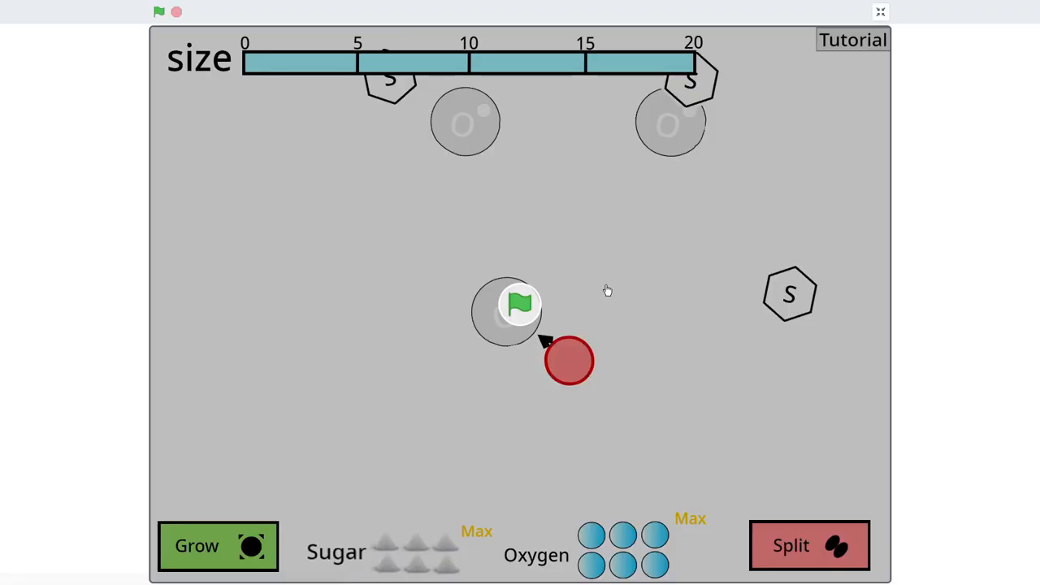
{"action": "mouse_move", "coordinate": [524, 308]}
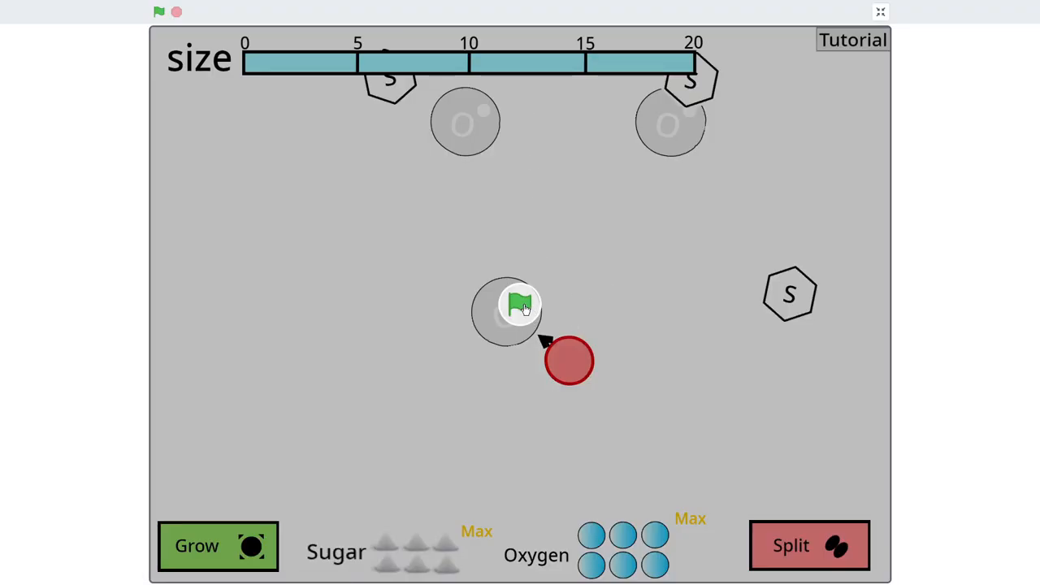
{"action": "left_click", "coordinate": [159, 11]}
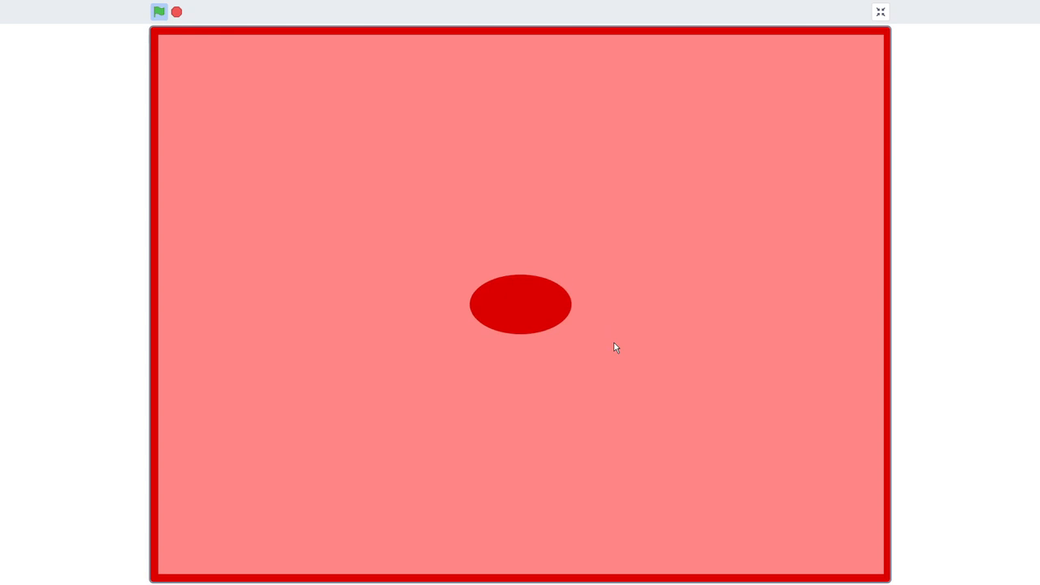
{"action": "left_click", "coordinate": [160, 11]}
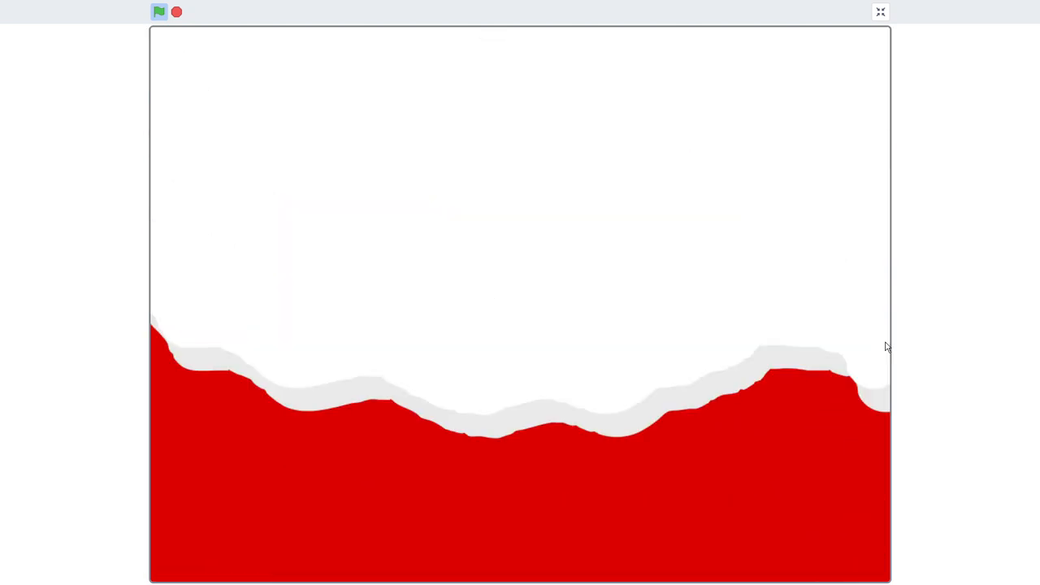
{"action": "left_click", "coordinate": [159, 11]}
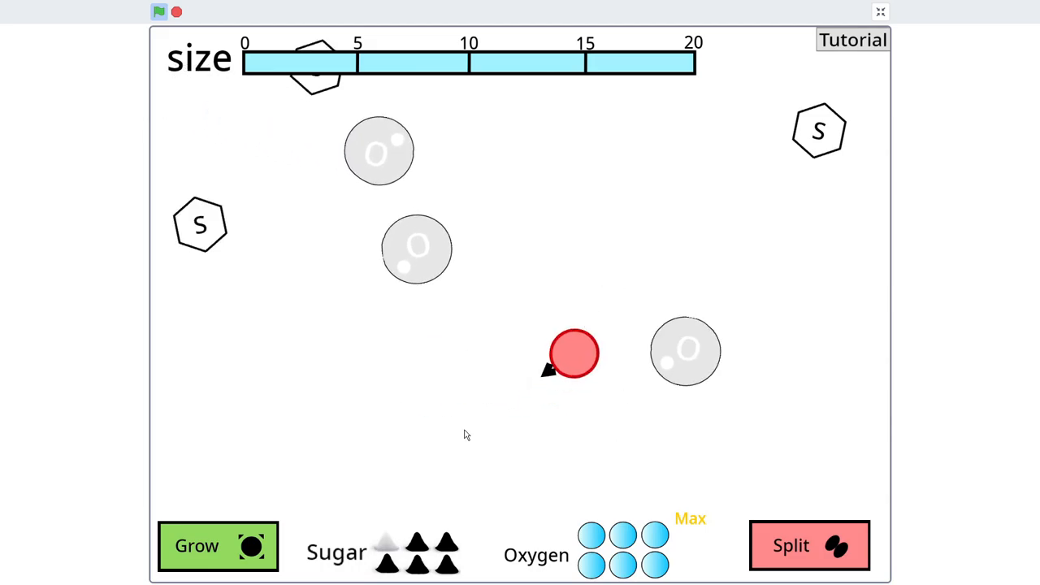
Grow the cell after collecting sugar and oxygen so the size bar starts filling
{"action": "left_click", "coordinate": [217, 545]}
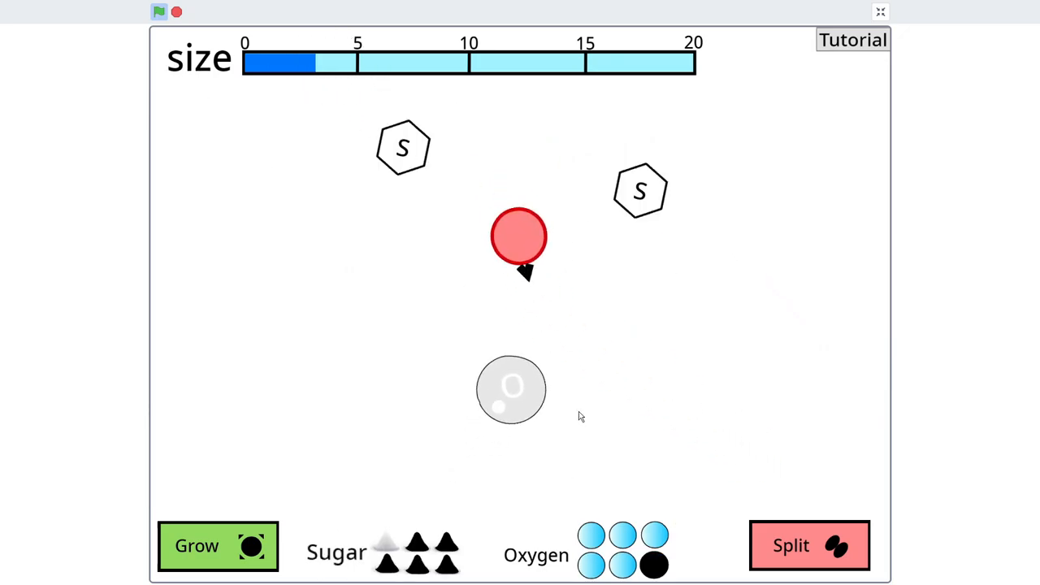
Split the cell into two and grow the cells further
{"action": "left_click", "coordinate": [808, 546]}
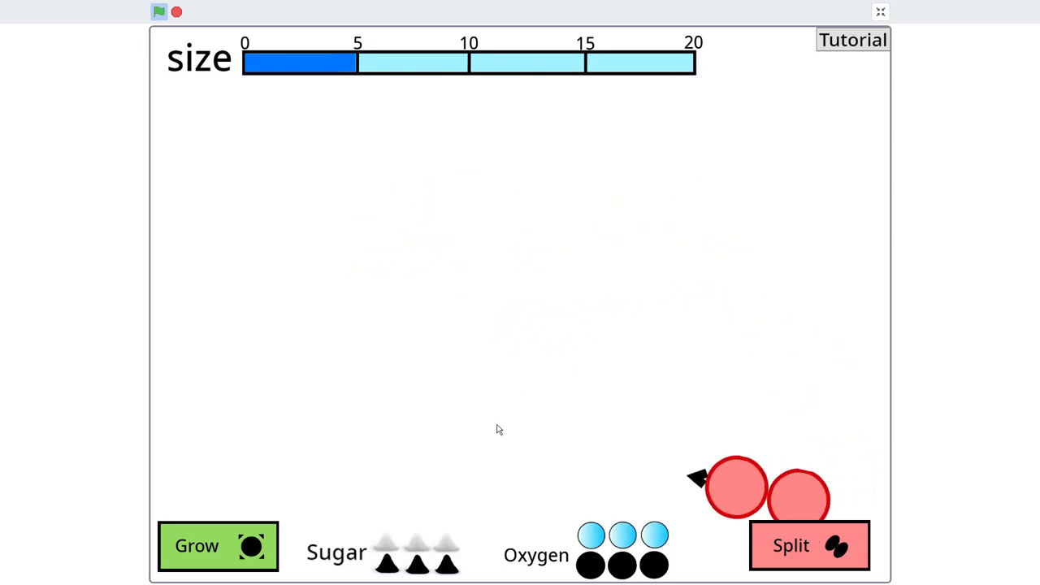
{"action": "left_click", "coordinate": [216, 545]}
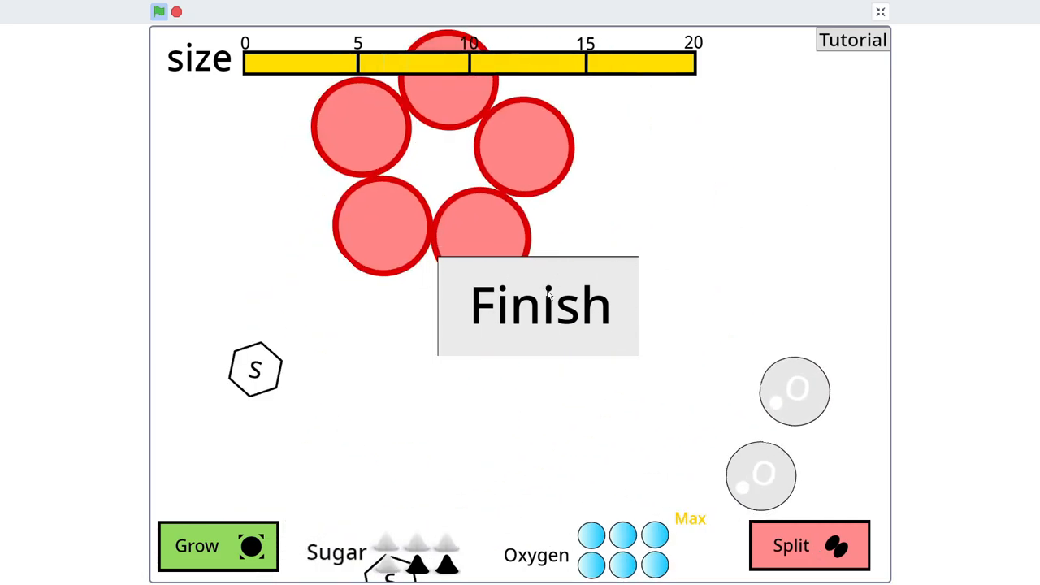
Click Finish to reach the 'Congratulations! You Finished the Game!' screen
{"action": "left_click", "coordinate": [537, 307]}
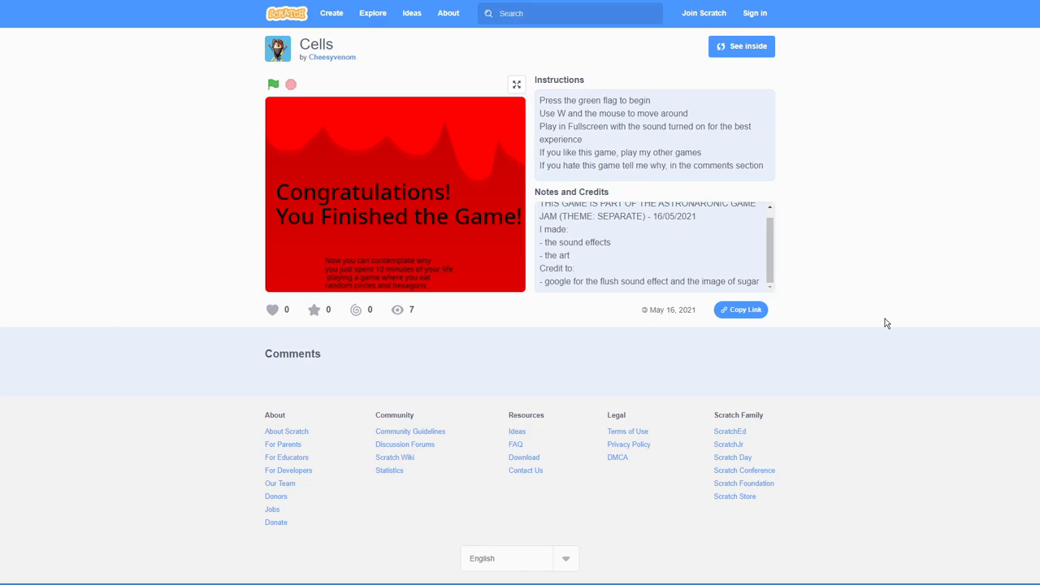
{"action": "mouse_move", "coordinate": [606, 234]}
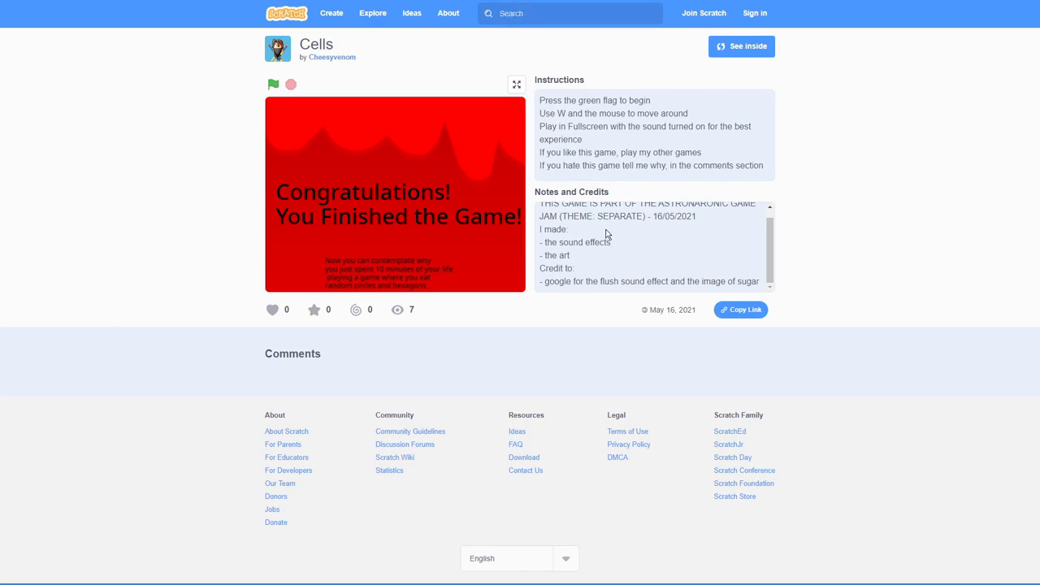
{"action": "mouse_move", "coordinate": [834, 261]}
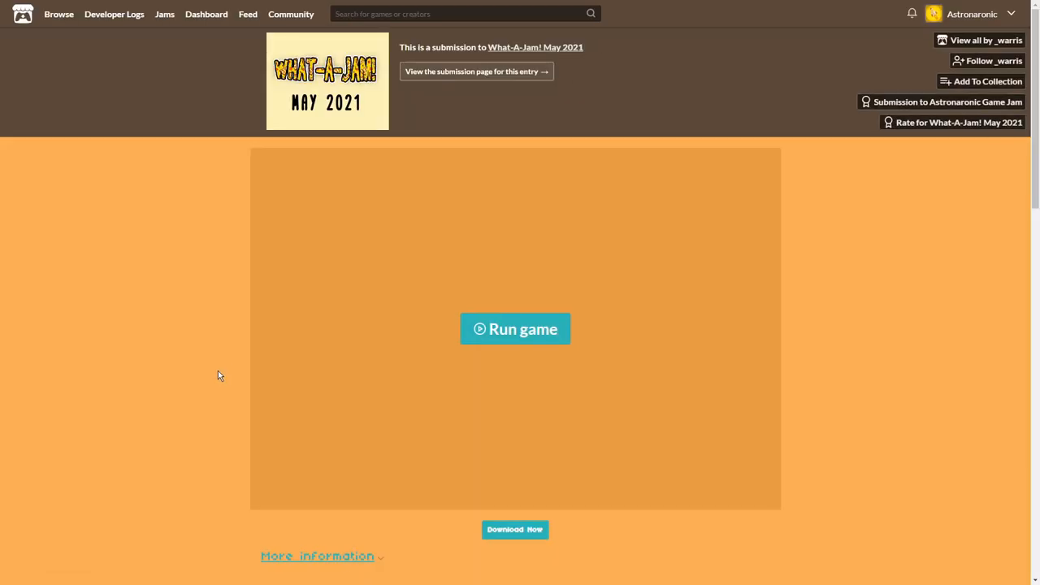
Run Catch Pochita fullscreen, play a round, then return to its title screen via Menu
{"action": "left_click", "coordinate": [515, 328]}
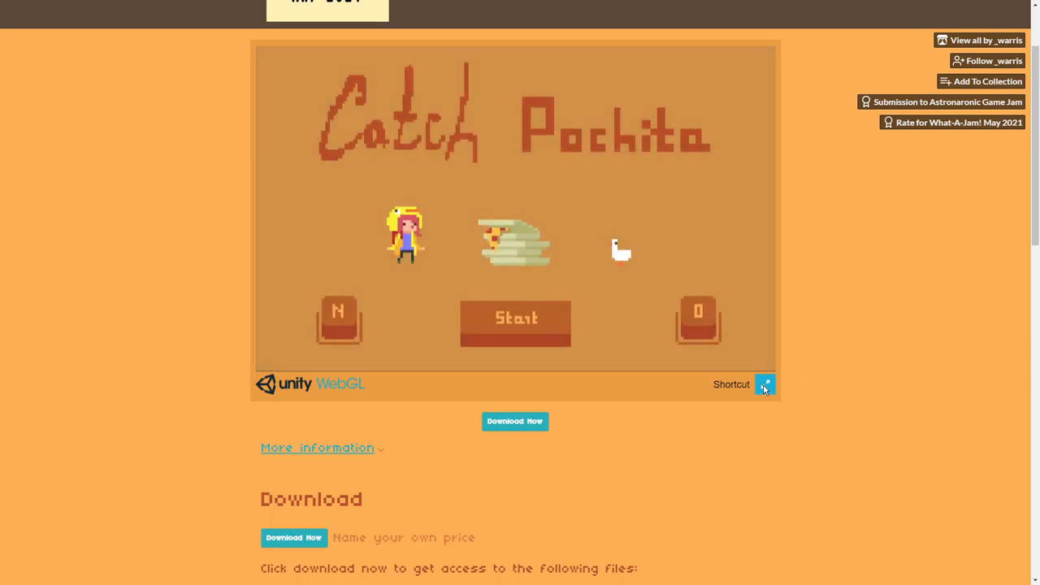
{"action": "left_click", "coordinate": [765, 385]}
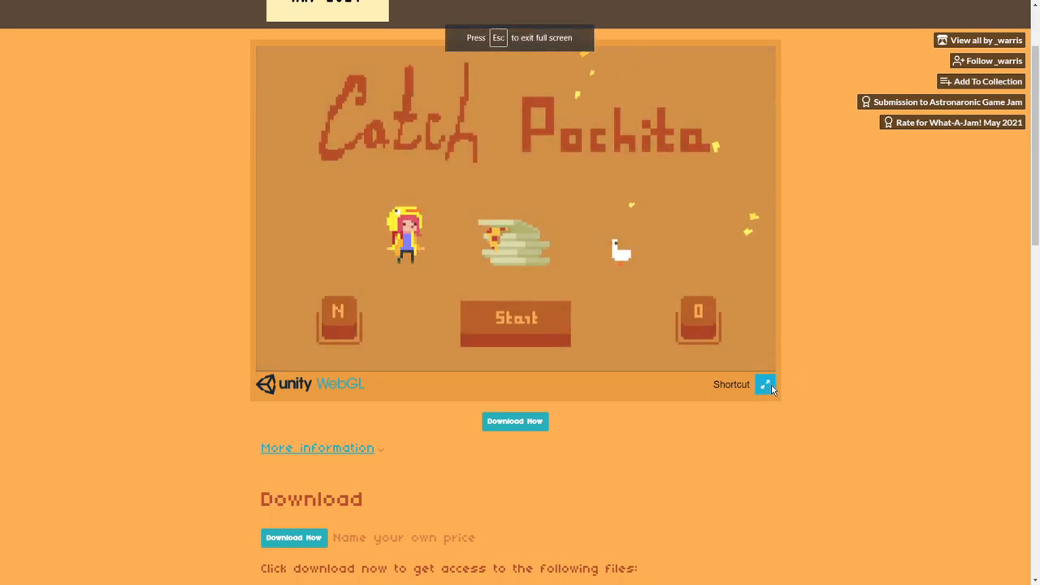
{"action": "mouse_move", "coordinate": [366, 333]}
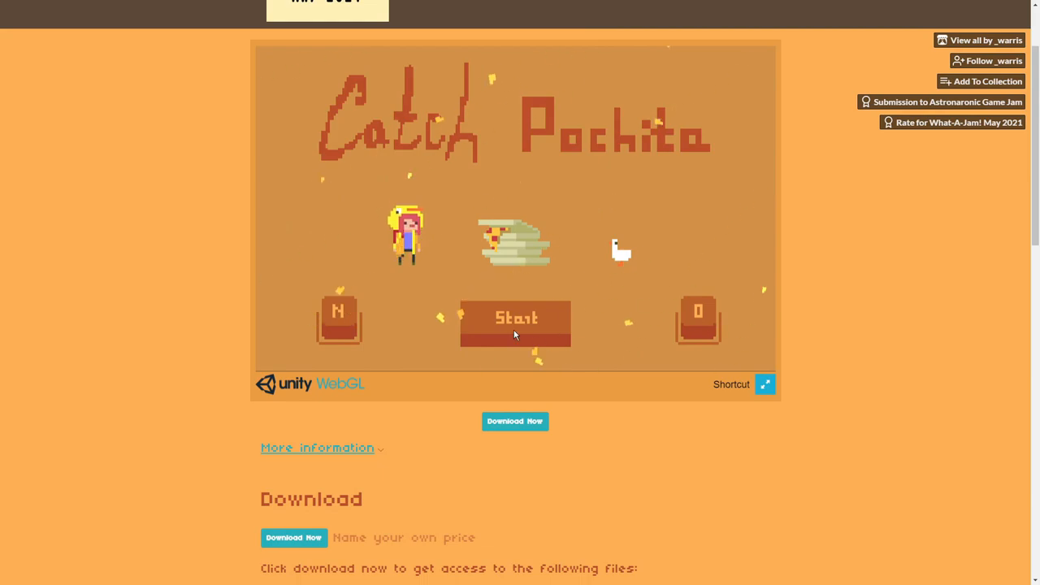
{"action": "left_click", "coordinate": [515, 318]}
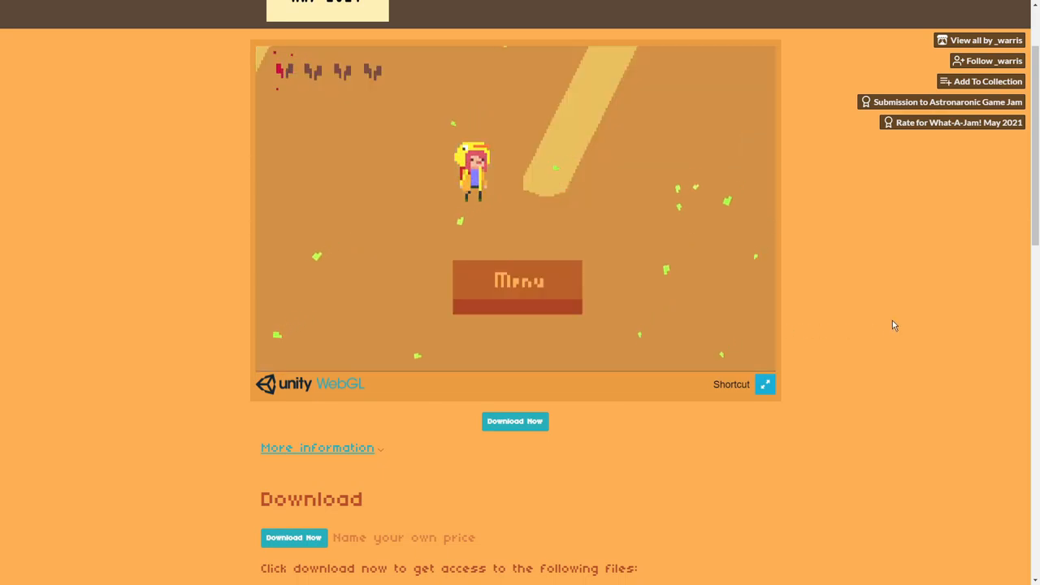
{"action": "left_click", "coordinate": [518, 287]}
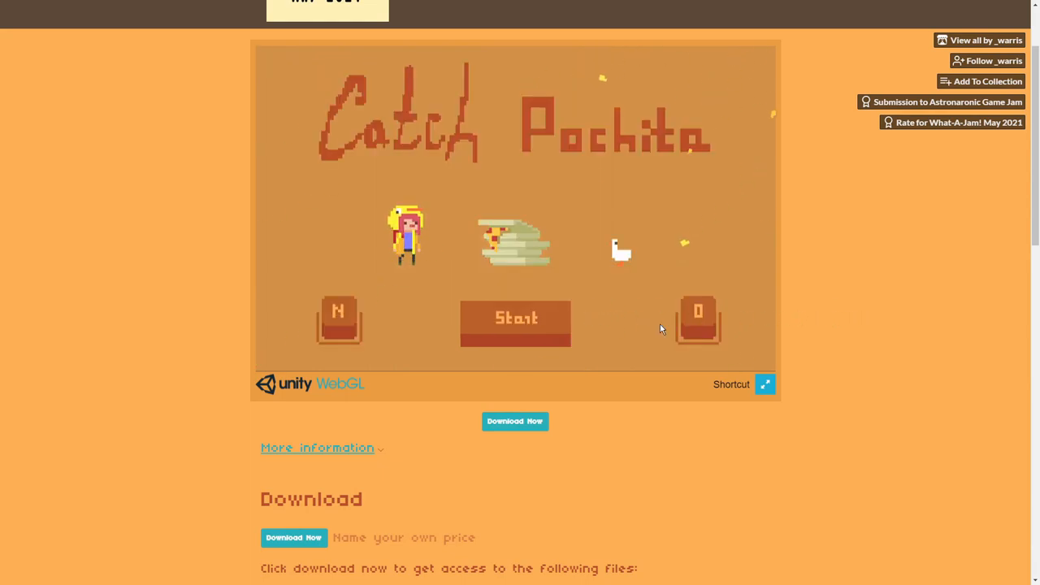
Play another Catch Pochita round, return to the title screen, and stop the game
{"action": "left_click", "coordinate": [515, 322]}
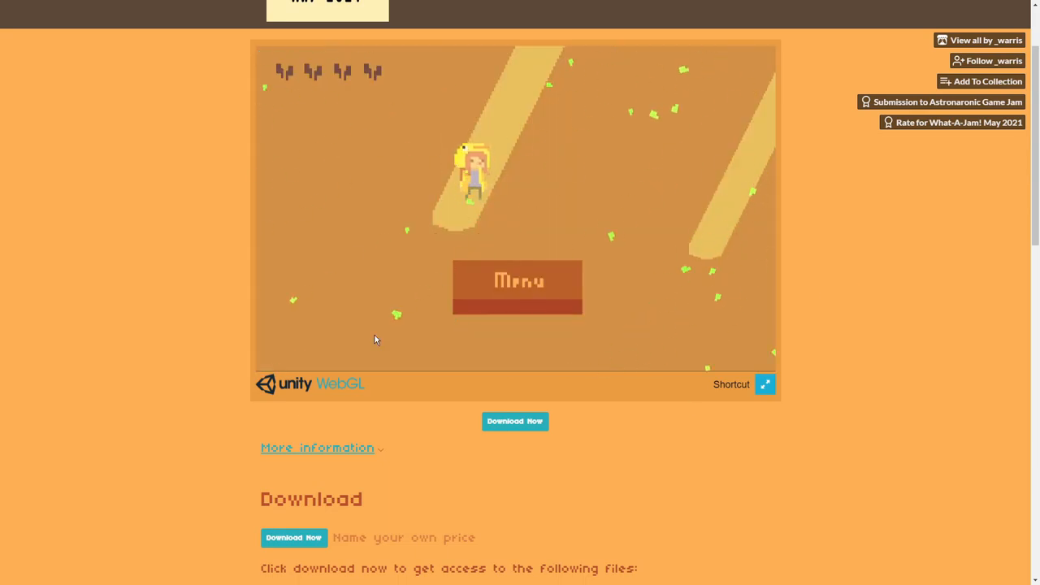
{"action": "left_click", "coordinate": [517, 287]}
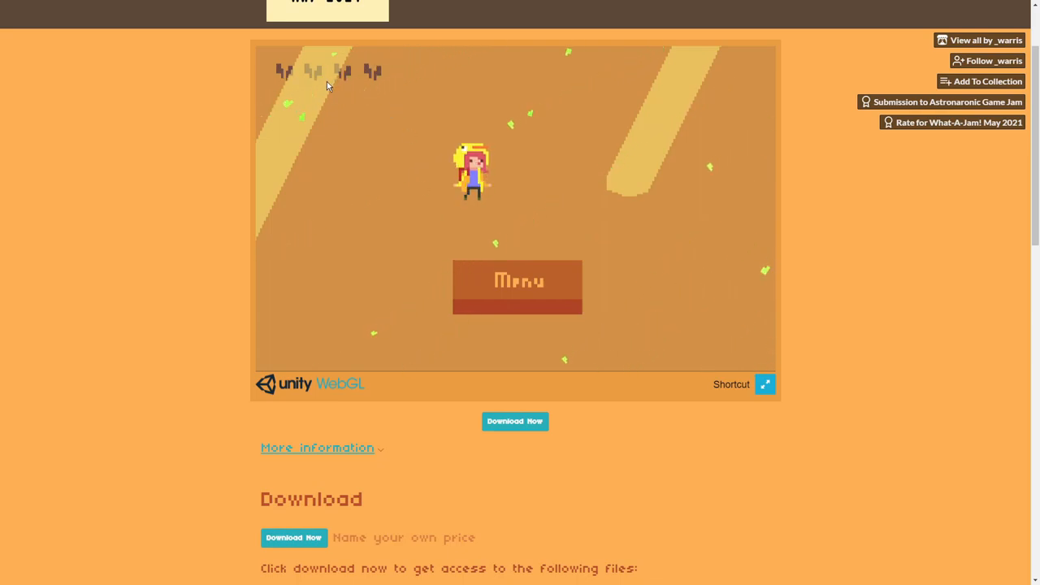
{"action": "left_click", "coordinate": [517, 281]}
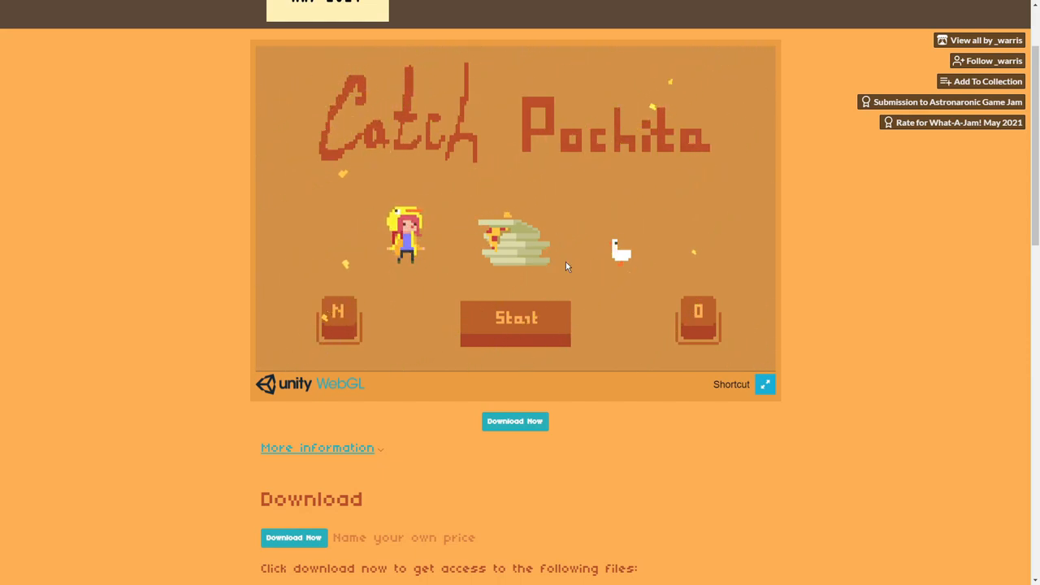
{"action": "left_click", "coordinate": [515, 318]}
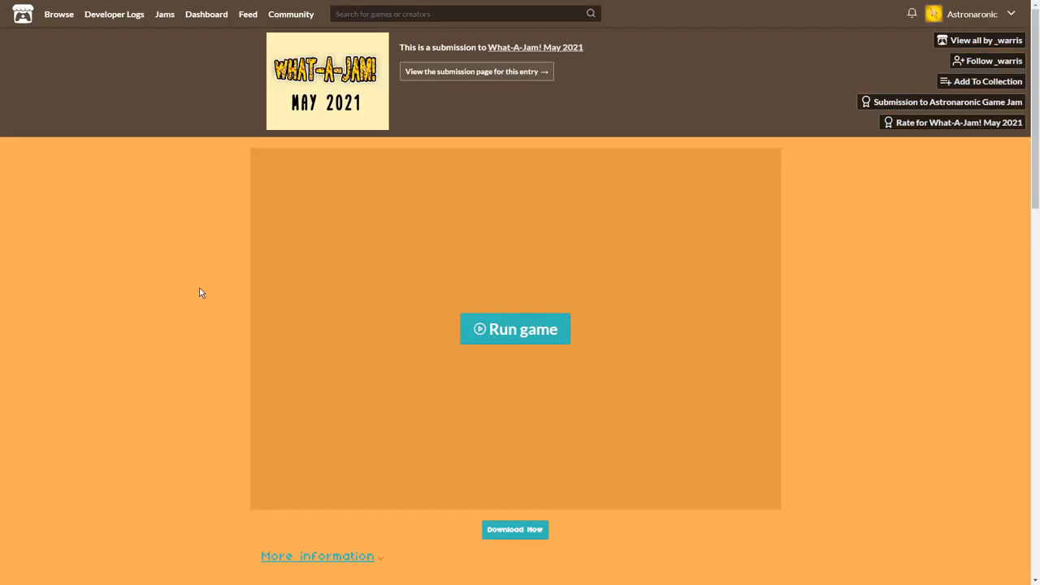
{"action": "mouse_move", "coordinate": [289, 85]}
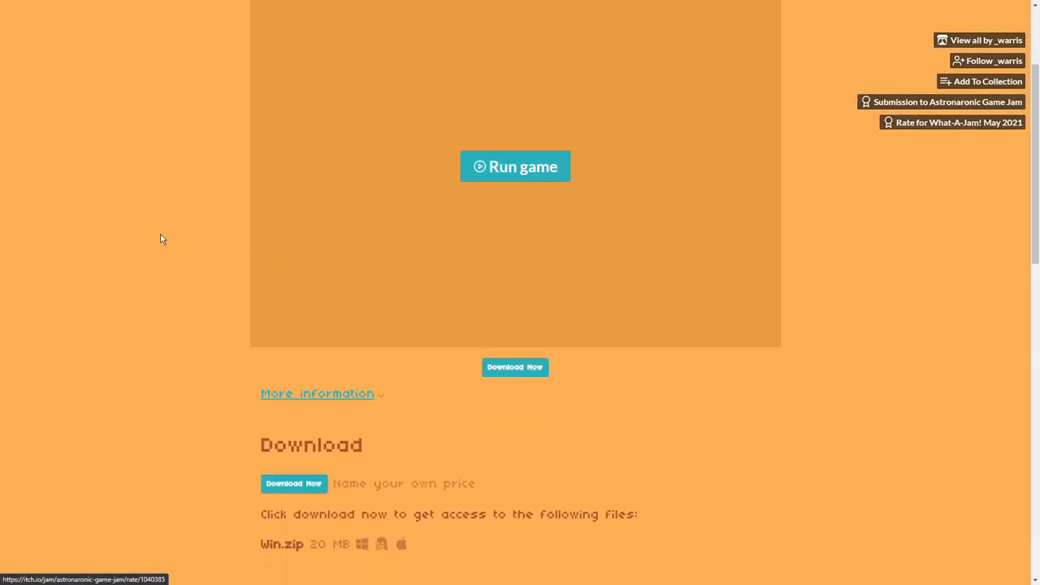
Scroll the submission page to the Download section with the Win.zip file
{"action": "scroll", "scroll_direction": "up", "scroll_amount": 3}
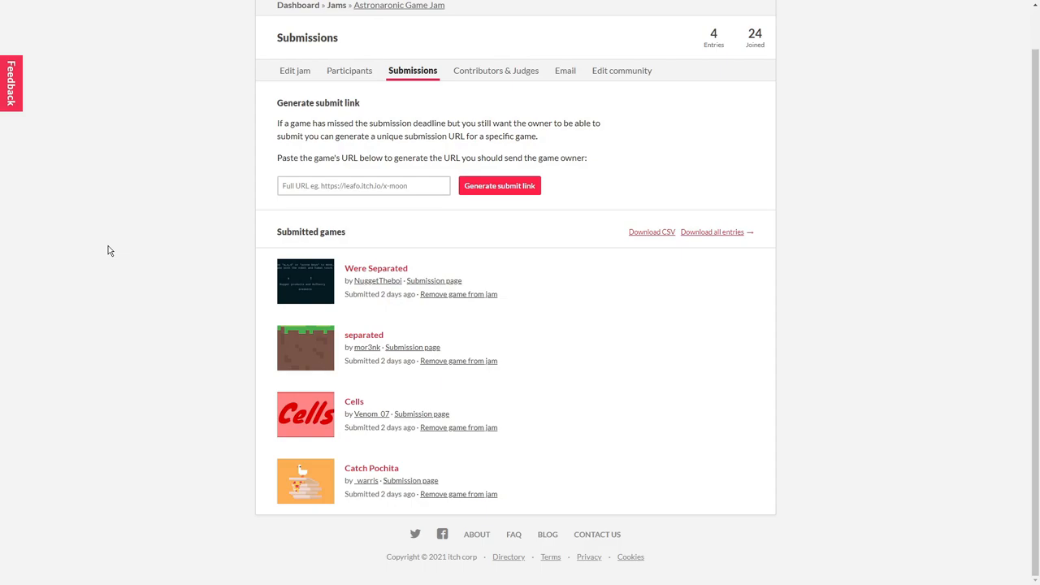
{"action": "mouse_move", "coordinate": [114, 281]}
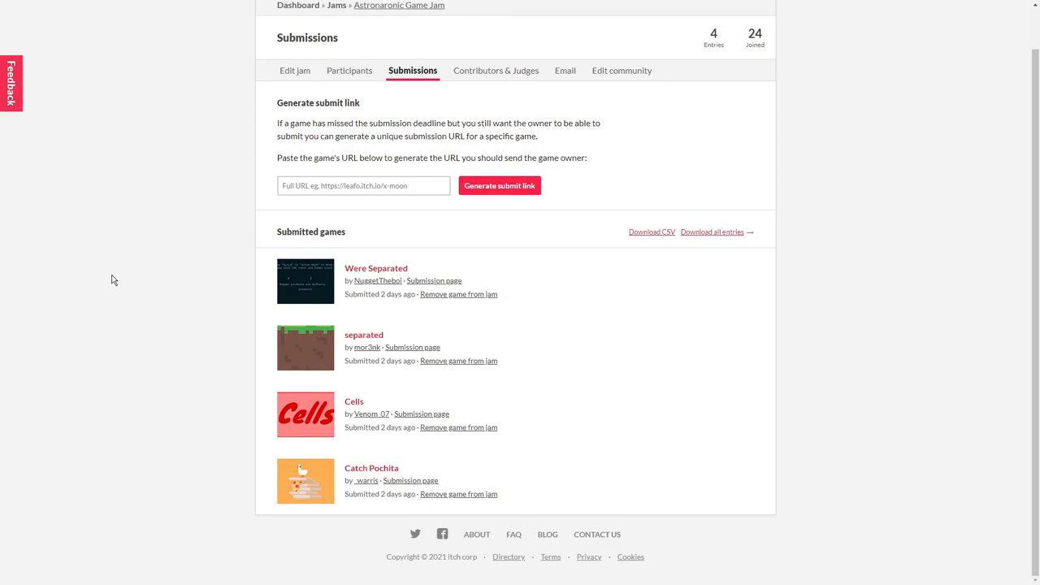
{"action": "mouse_move", "coordinate": [119, 315]}
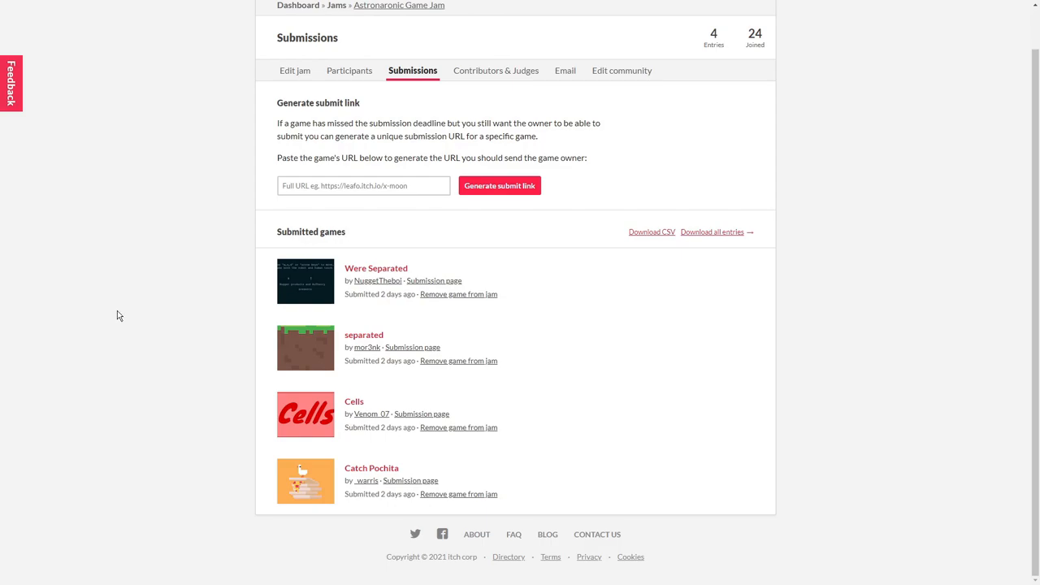
{"action": "mouse_move", "coordinate": [119, 318]}
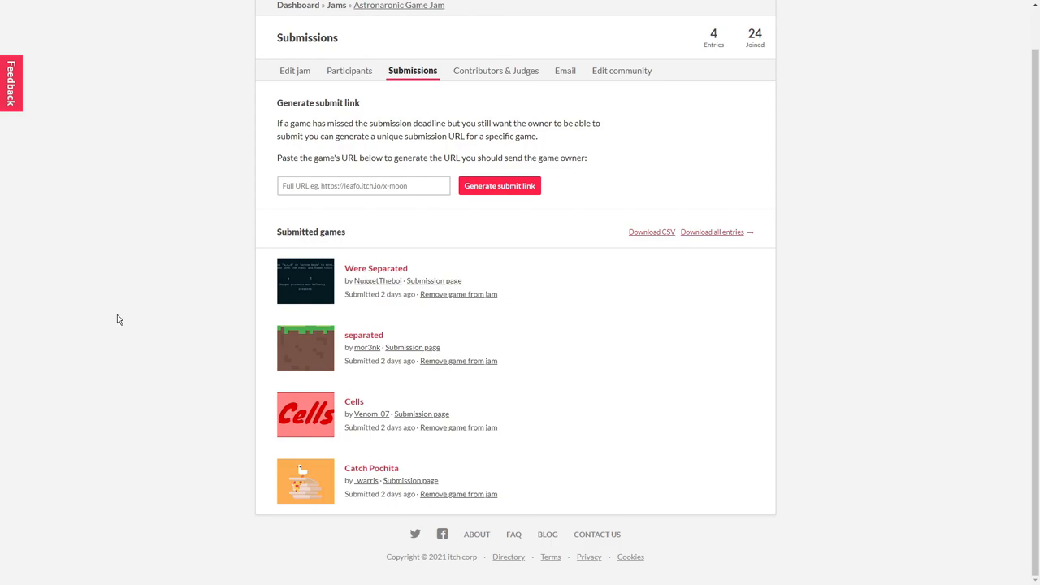